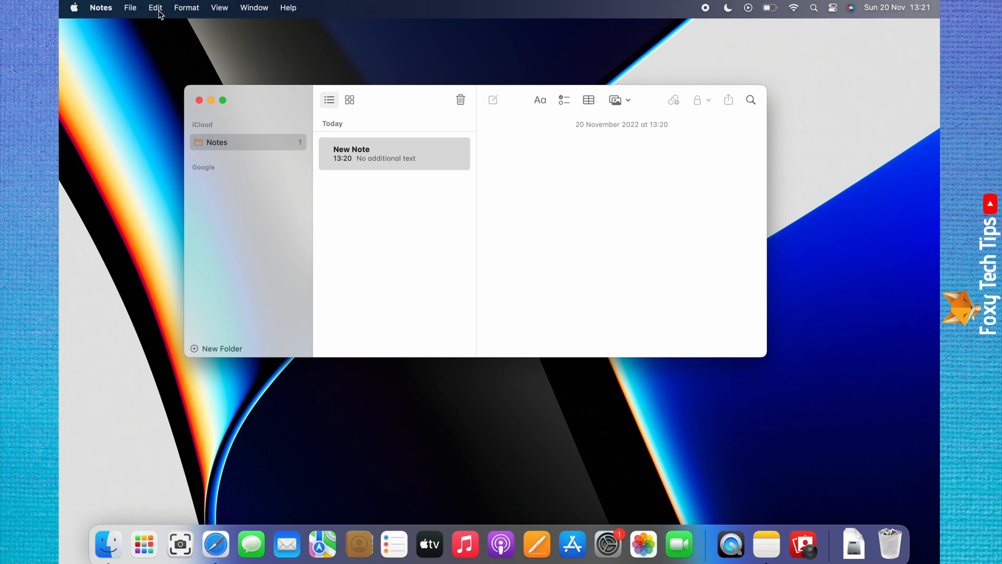
Open the Edit menu for the blank new note.
left_click(155, 8)
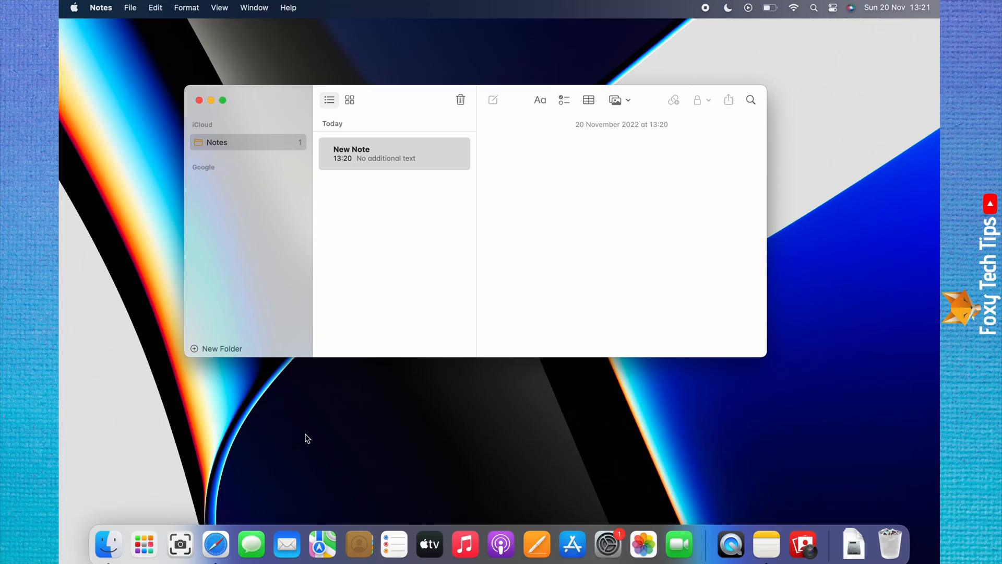
mouse_move(198, 68)
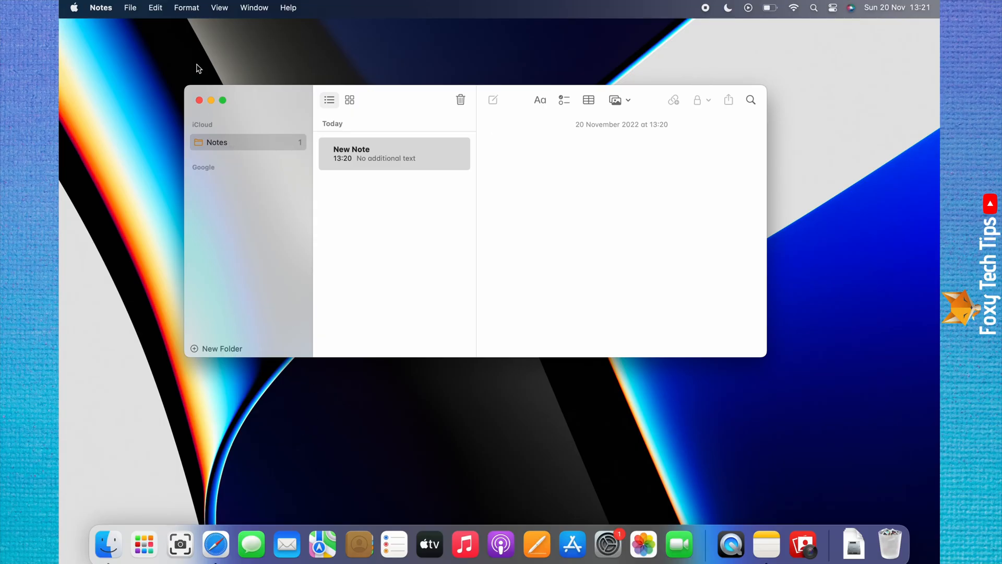
mouse_move(152, 17)
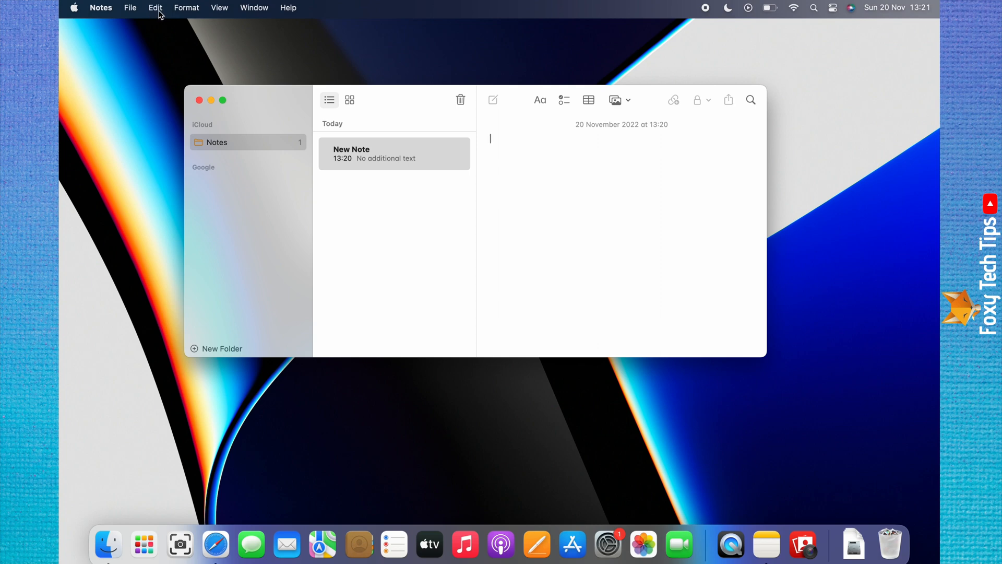
left_click(155, 8)
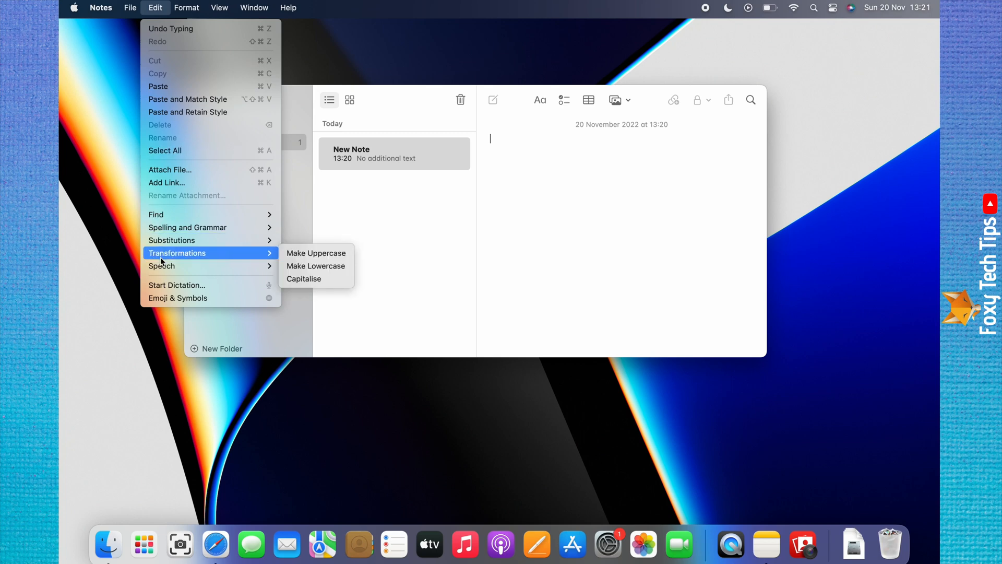
mouse_move(193, 298)
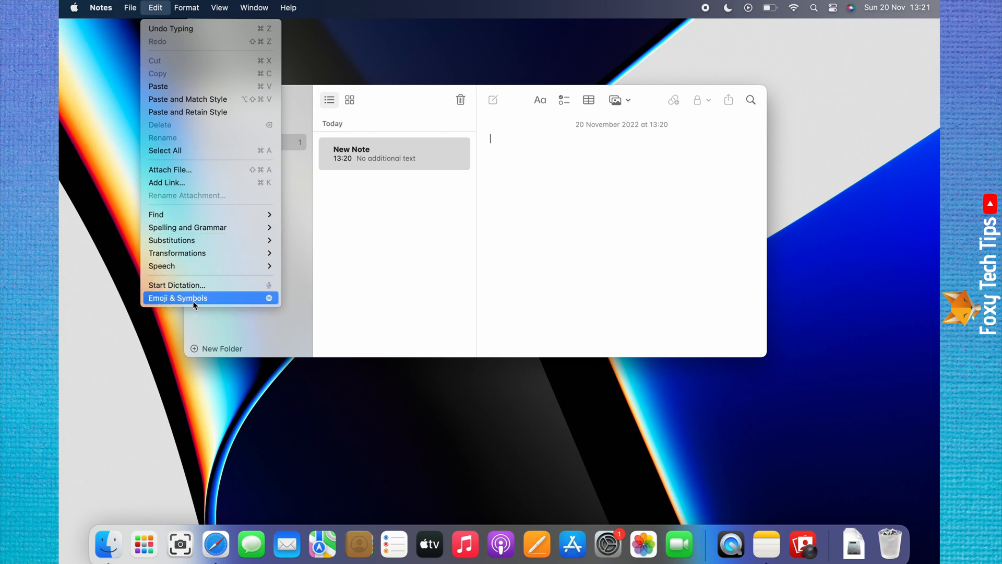
mouse_move(170, 303)
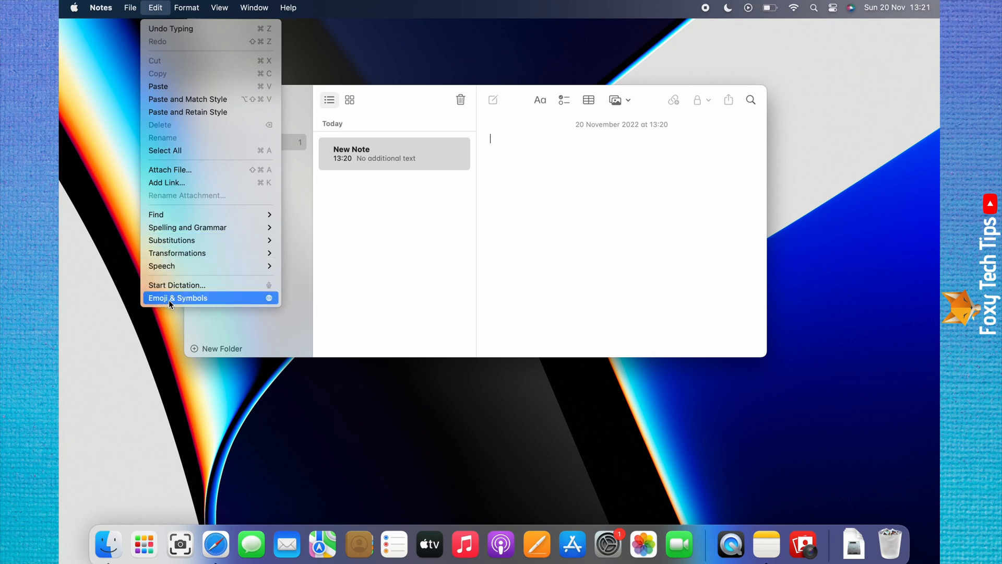
Insert a smiley face from Edit > Emoji & Symbols as the note's first content.
left_click(178, 298)
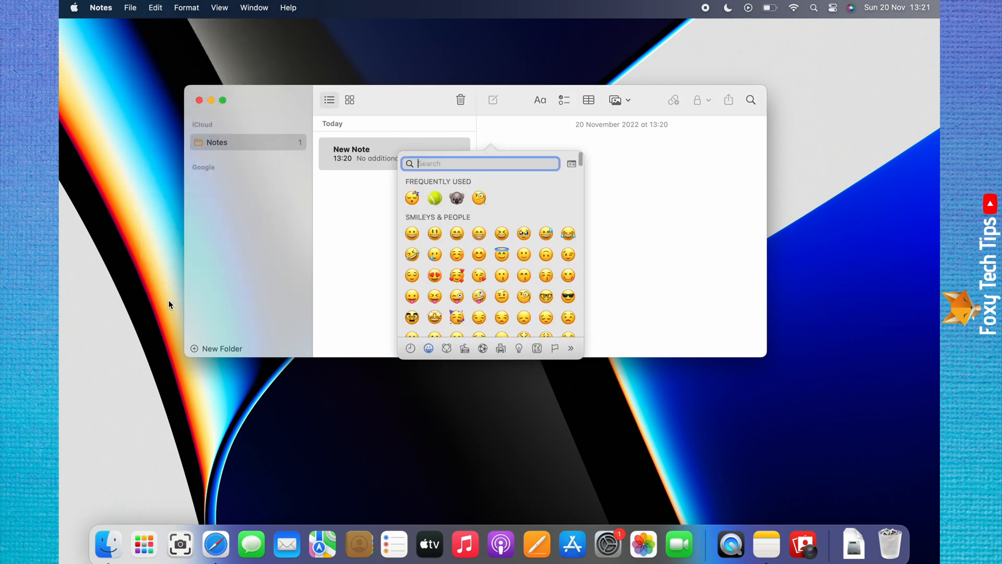
mouse_move(475, 248)
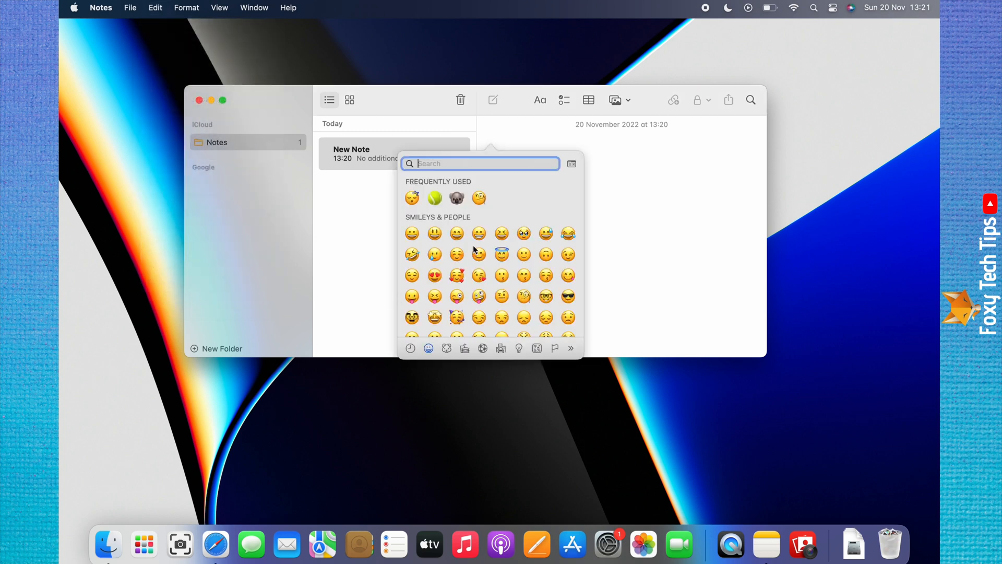
mouse_move(457, 276)
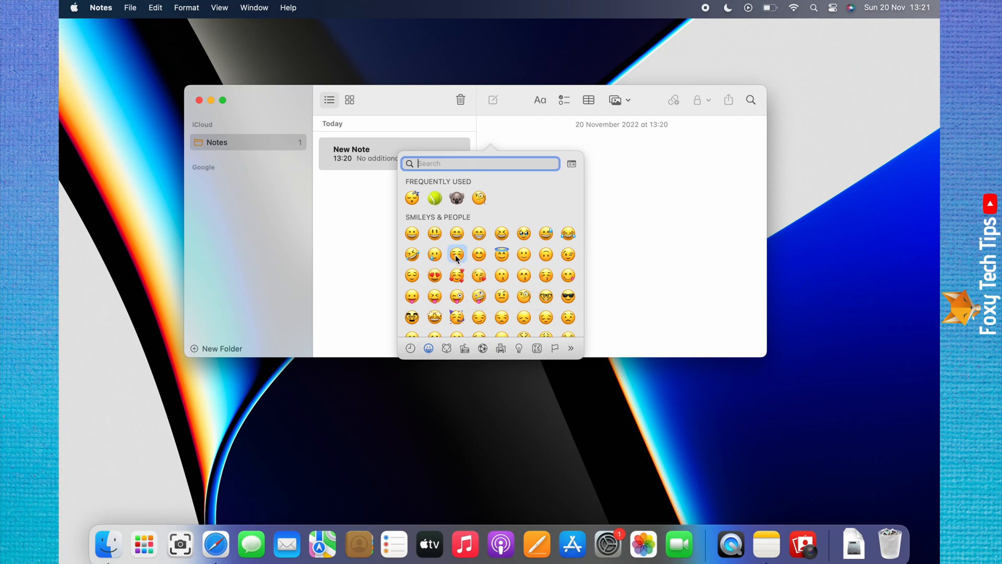
left_click(457, 255)
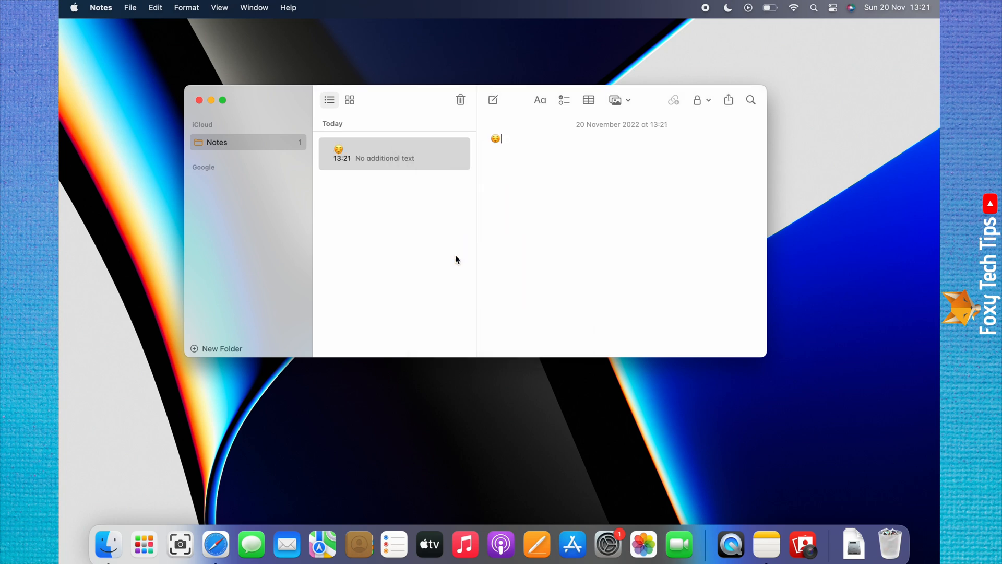
mouse_move(479, 152)
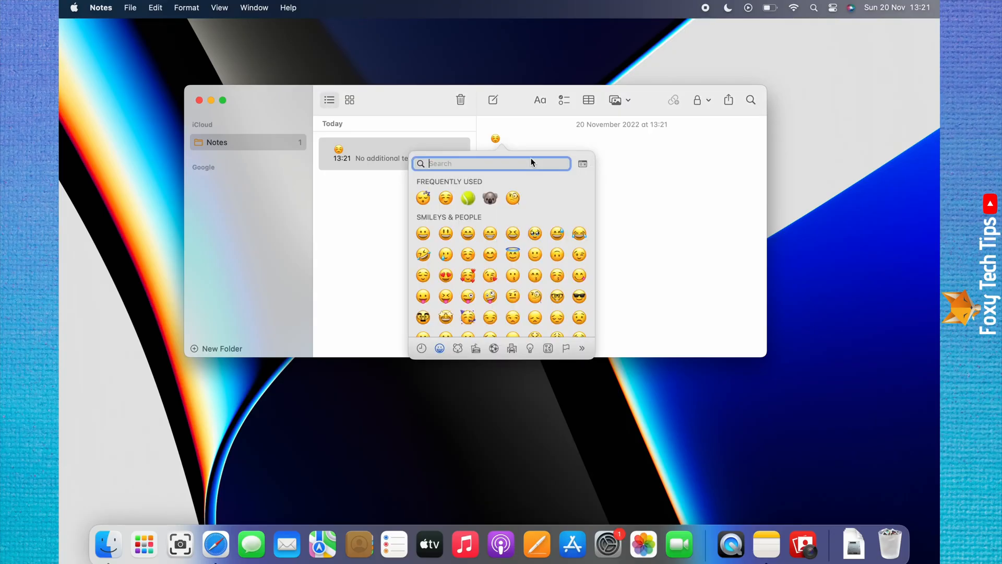
Switch the emoji picker to the Activity category and insert a tennis ball emoji.
scroll("down", 3)
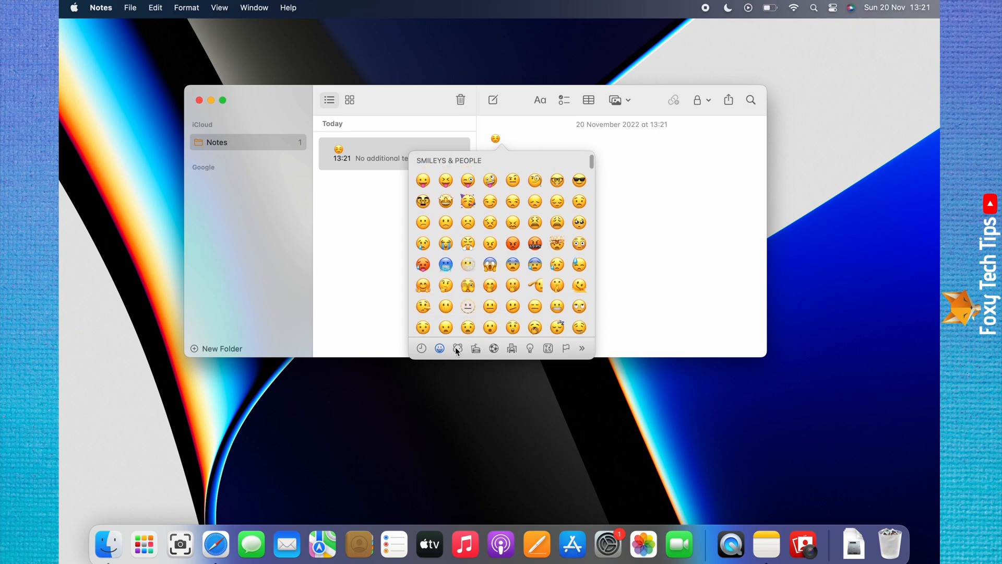
left_click(458, 349)
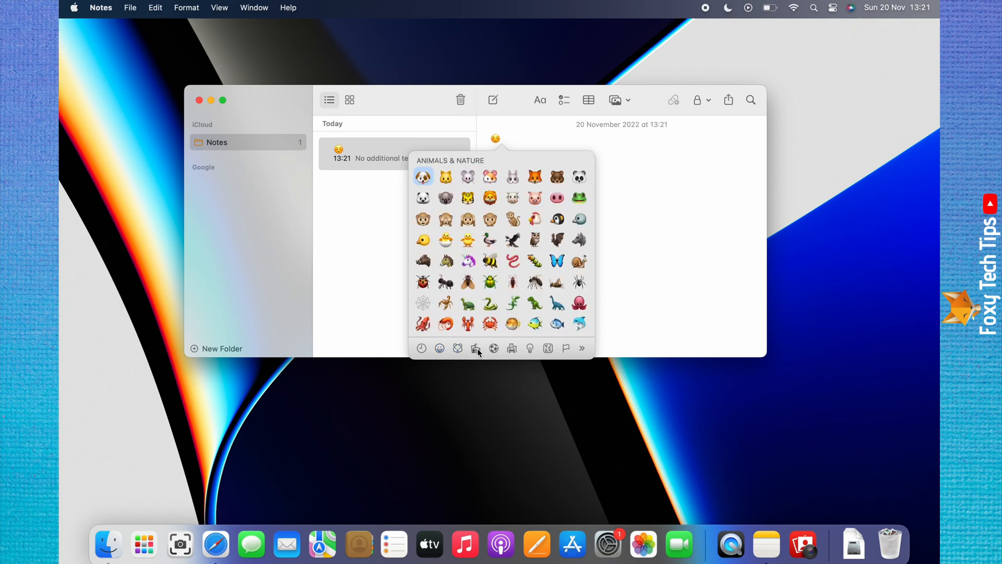
left_click(493, 348)
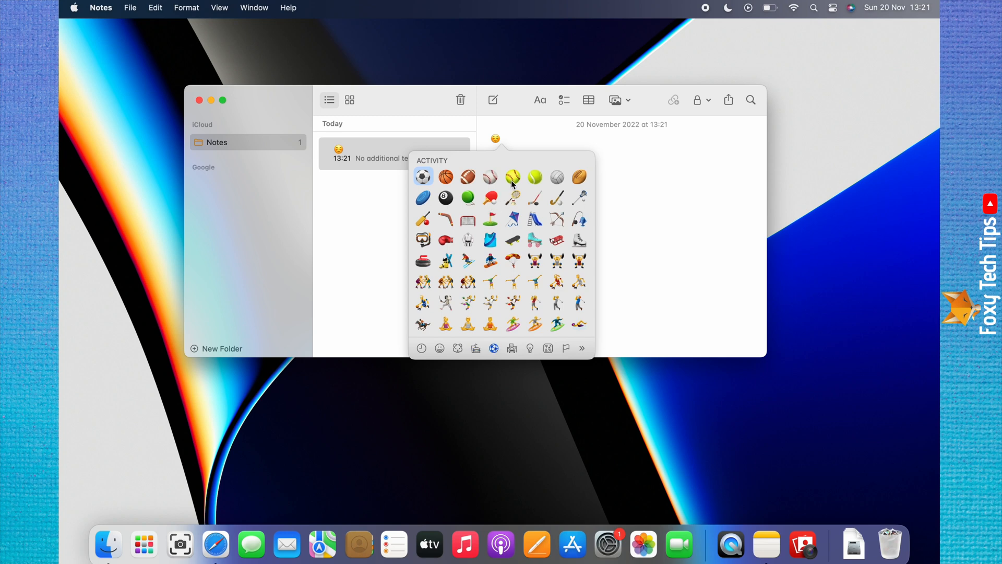
left_click(513, 177)
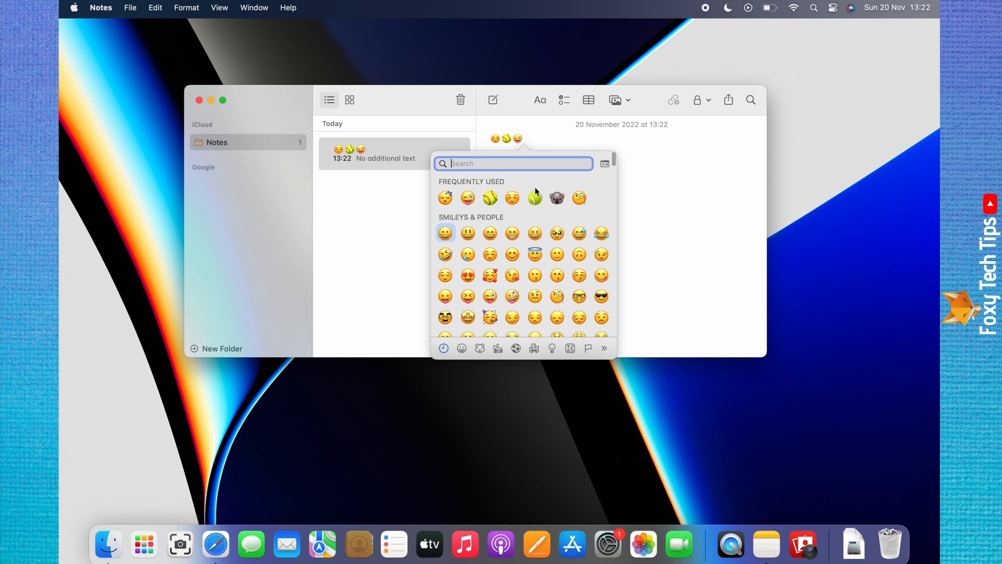
mouse_move(481, 173)
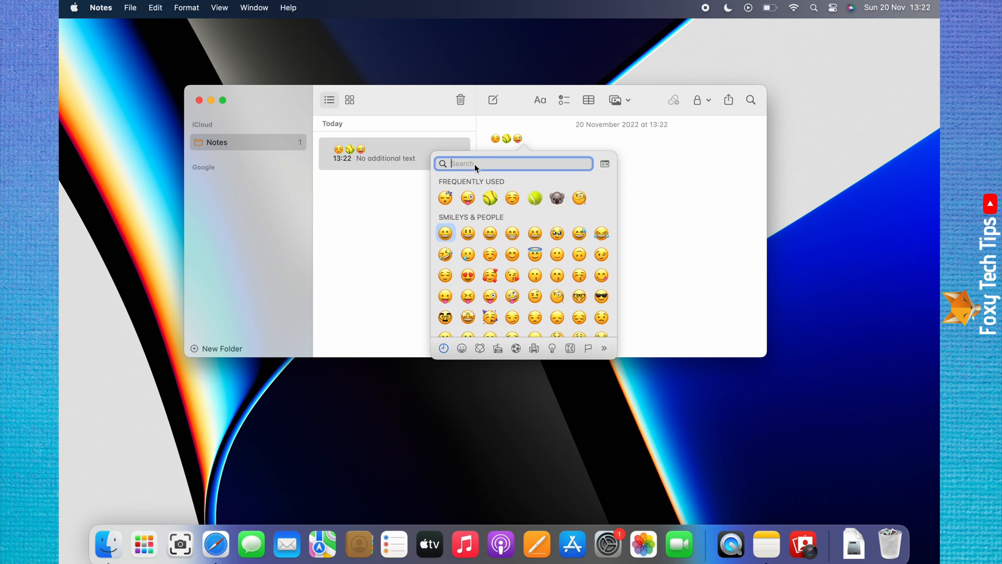
Search the emoji popover for 'heart' to find the purple heart.
type("heart")
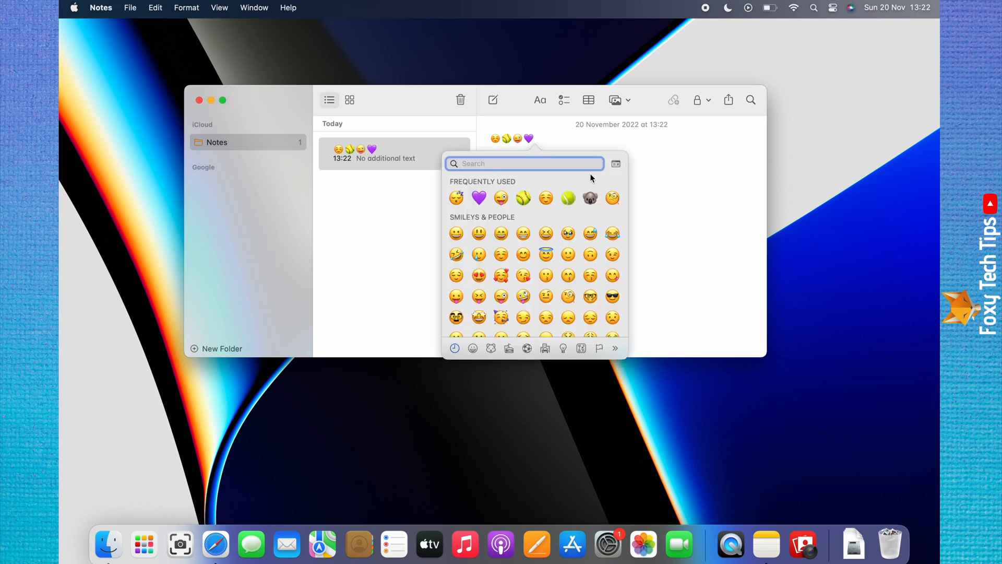
mouse_move(615, 166)
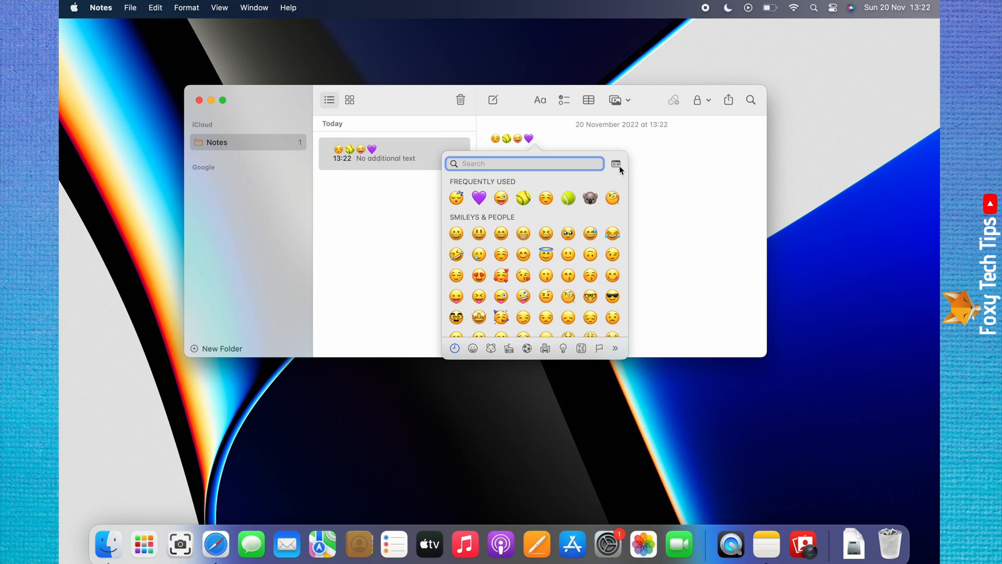
In the expanded Character Viewer, add the Objects phone-with-arrow emoji to Favourites.
left_click(615, 164)
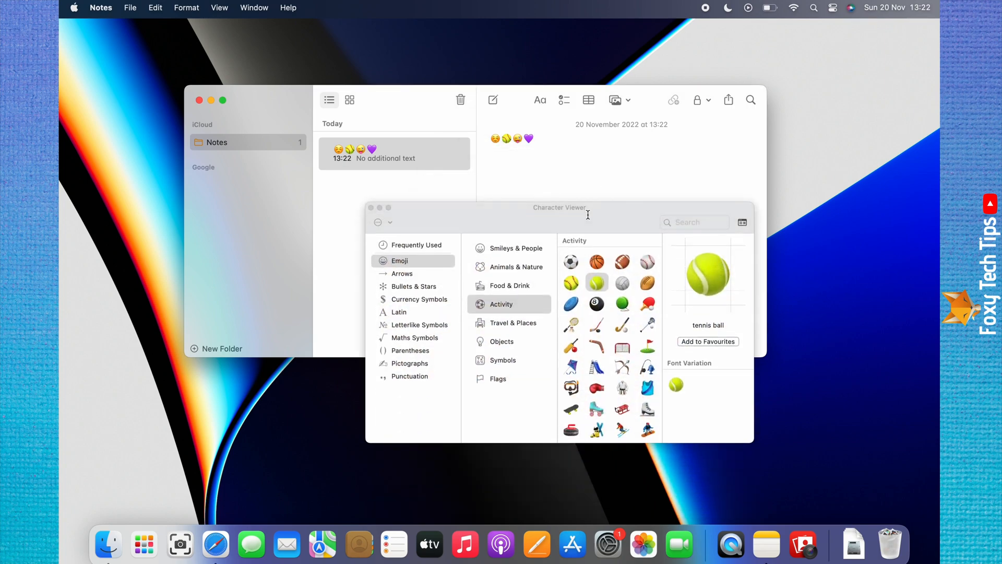
left_click(502, 359)
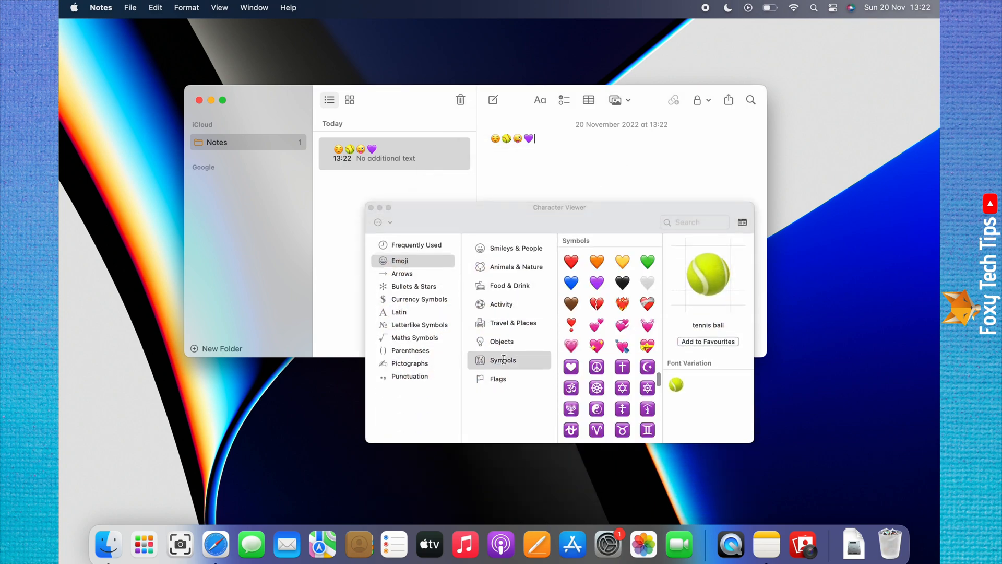
left_click(501, 341)
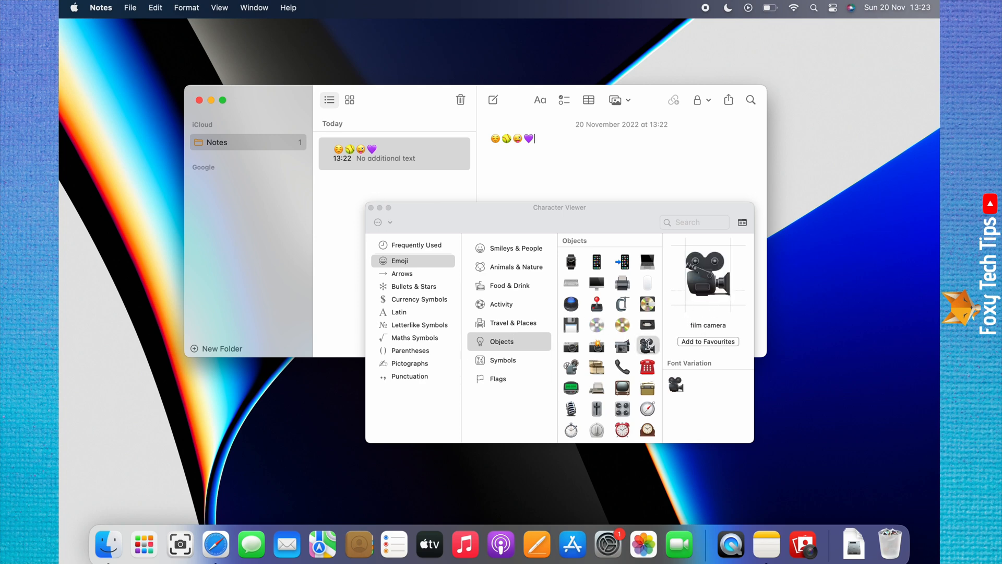
left_click(622, 261)
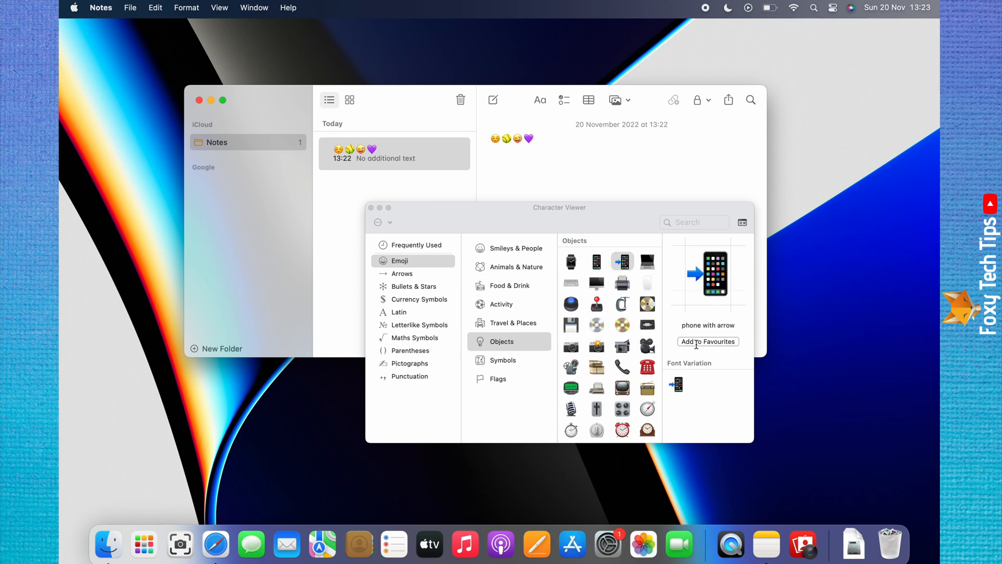
left_click(708, 341)
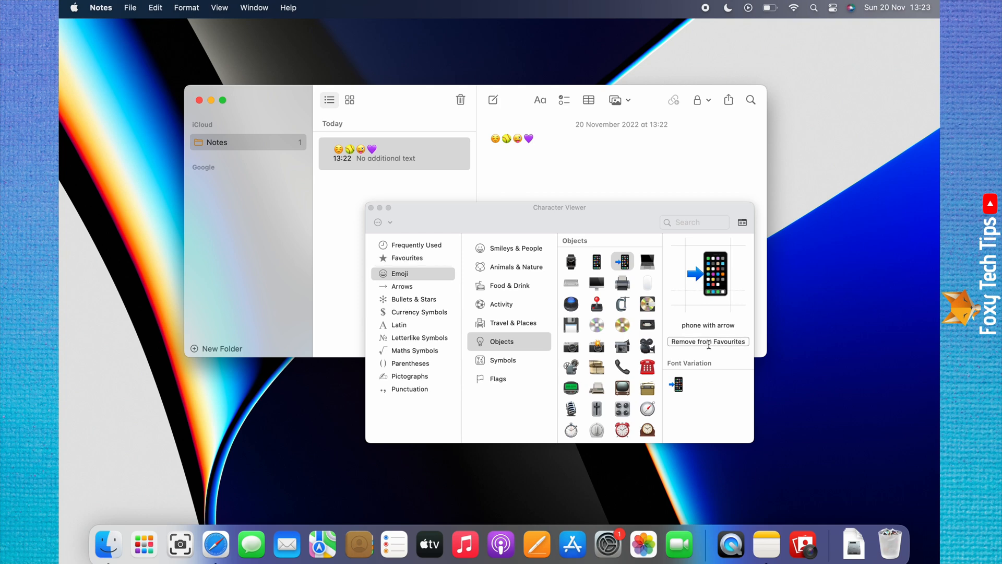
mouse_move(540, 293)
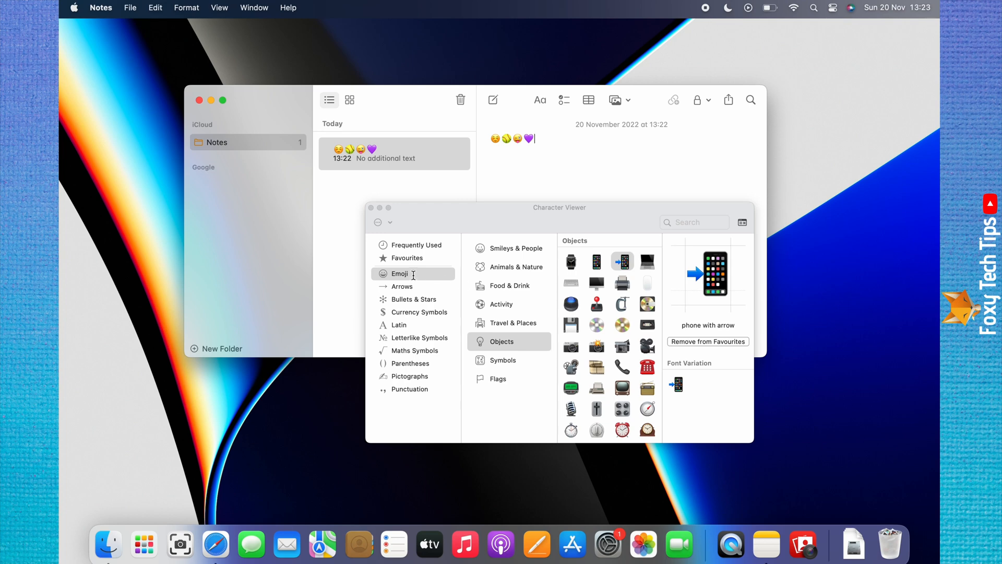
left_click(407, 258)
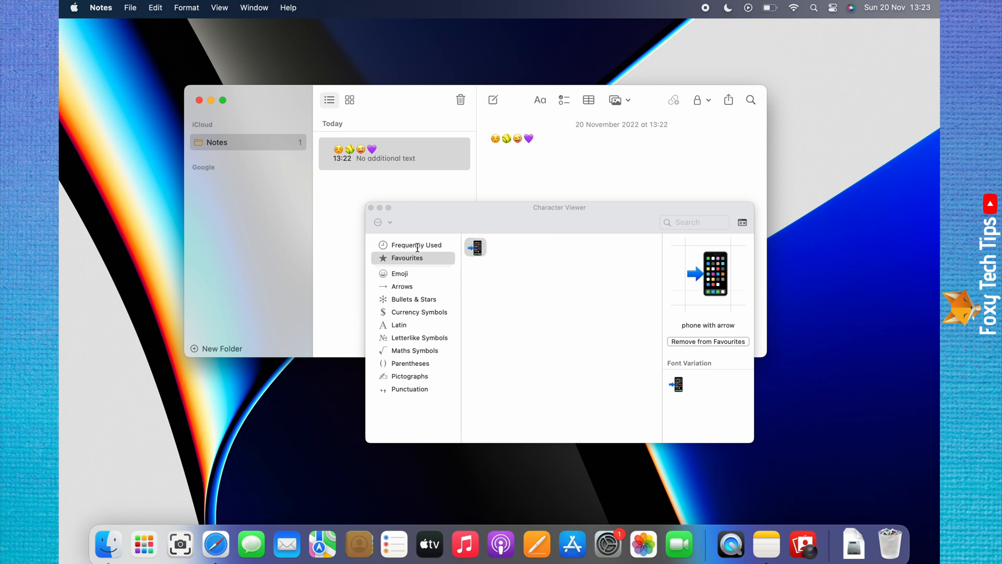
Browse Frequently Used, Arrows, Letterlike Symbols and Parentheses, then move Character Viewer aside.
left_click(417, 245)
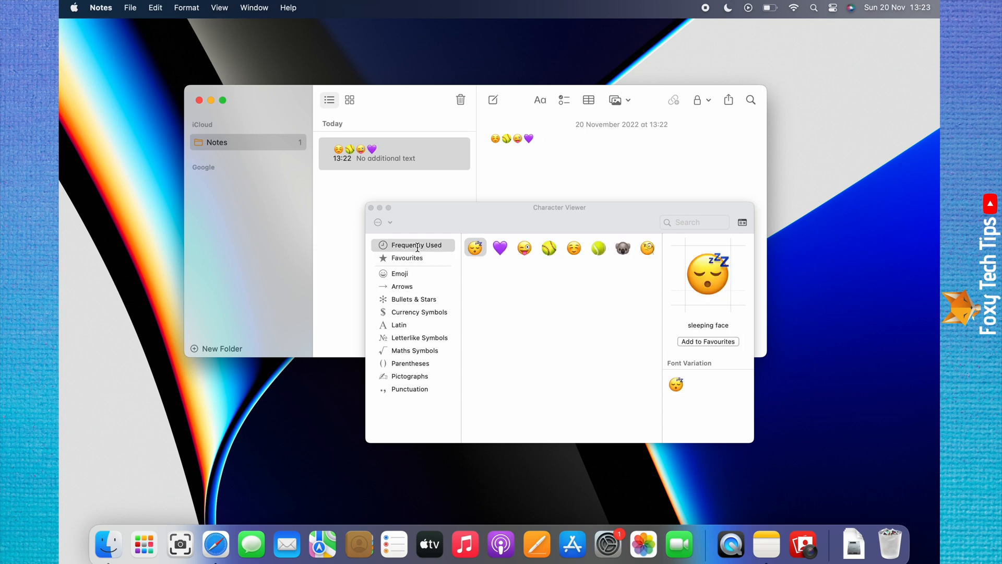
left_click(401, 286)
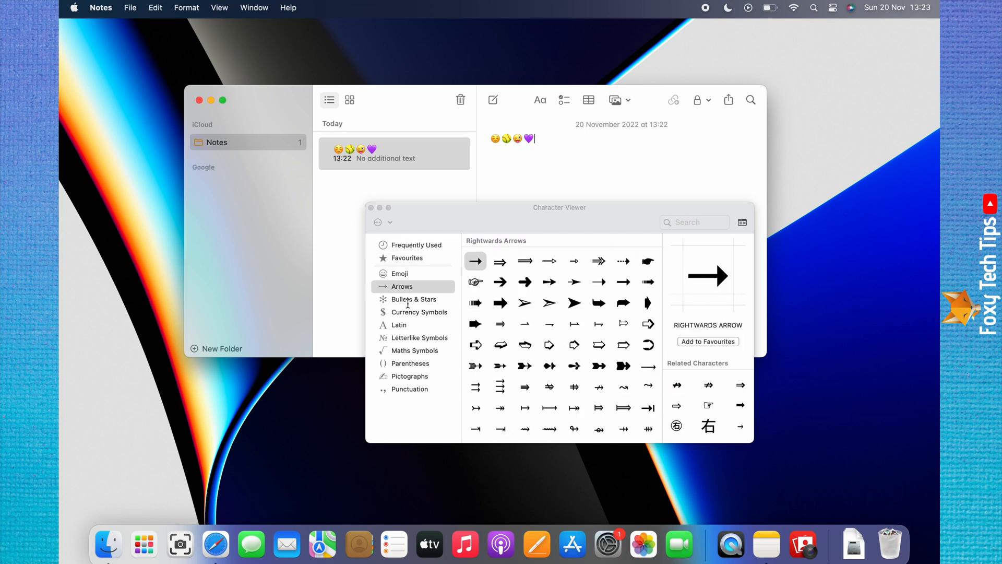
left_click(418, 337)
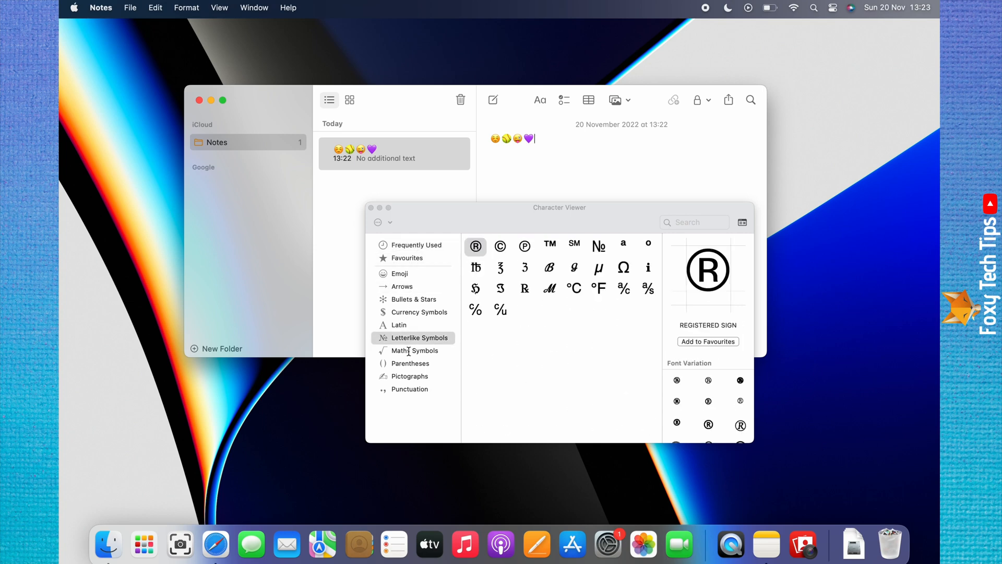
left_click(410, 364)
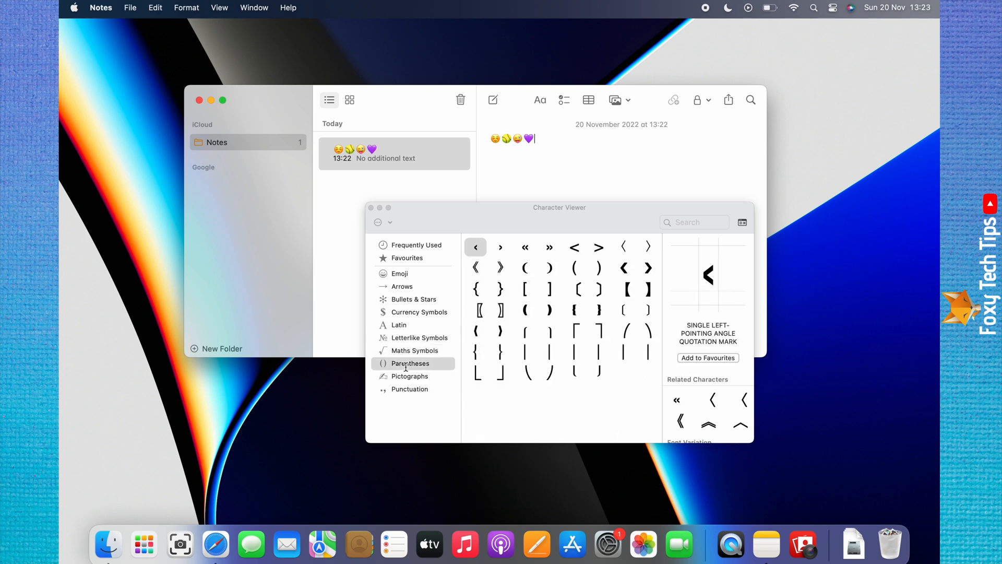
left_click(398, 324)
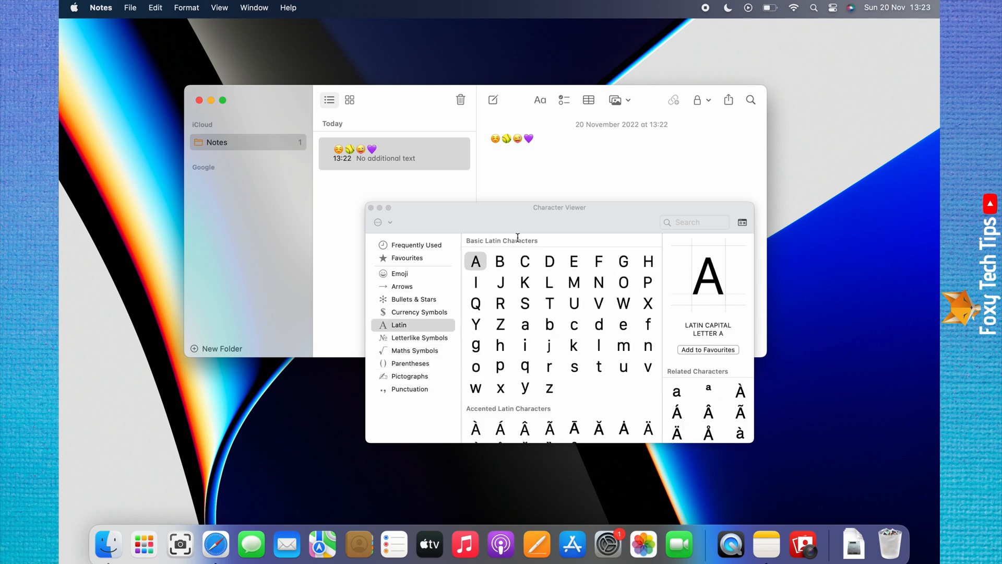
left_click_drag(559, 207, 256, 237)
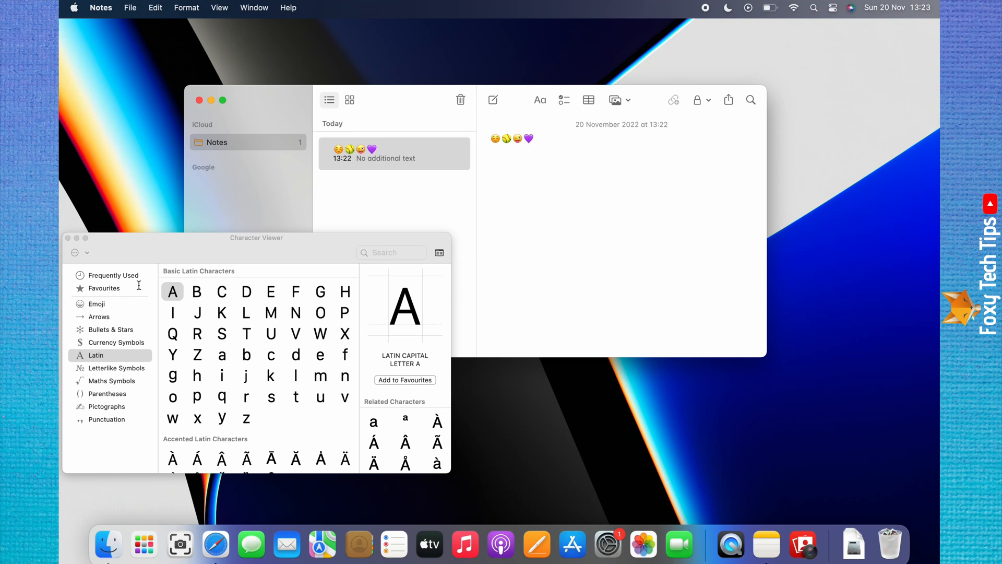
Type 'hello' into the note and double-click a face emoji to insert it.
left_click(96, 303)
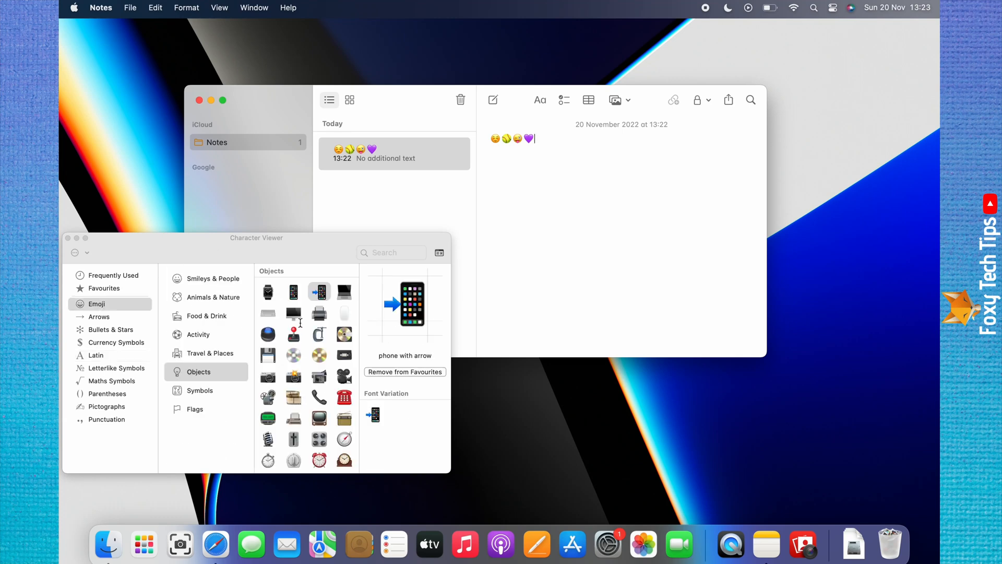
type("hello there 🖲️")
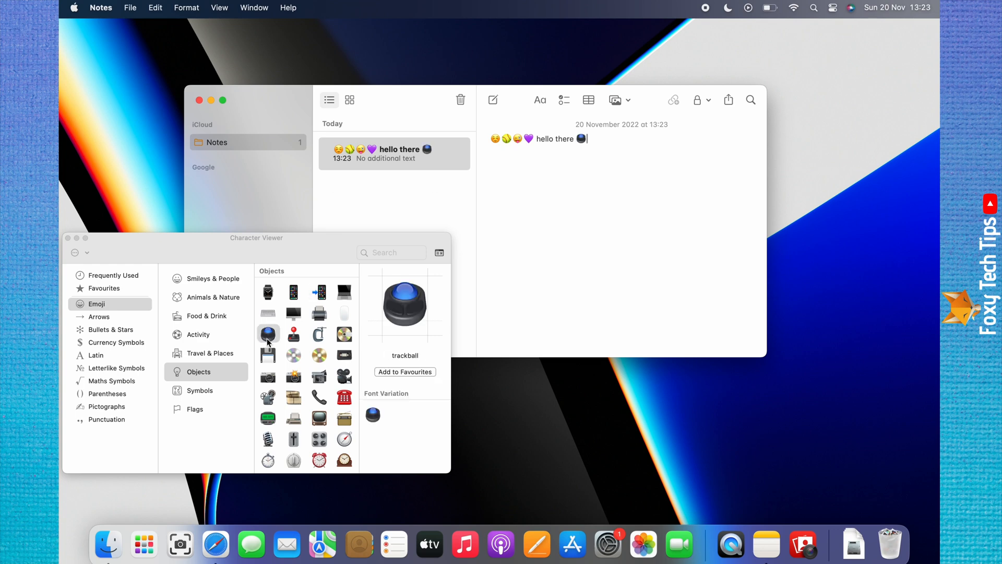
left_click(103, 288)
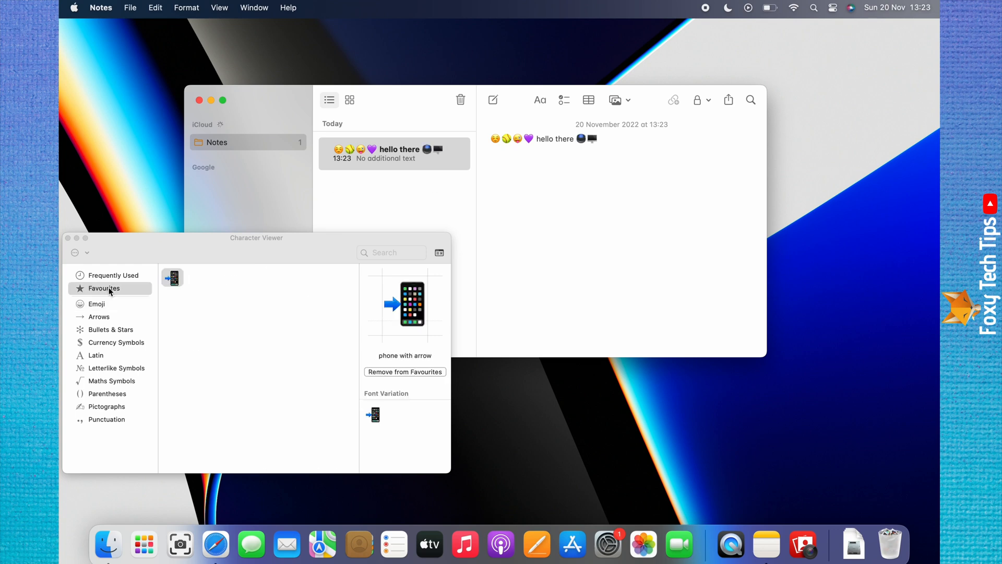
left_click(96, 304)
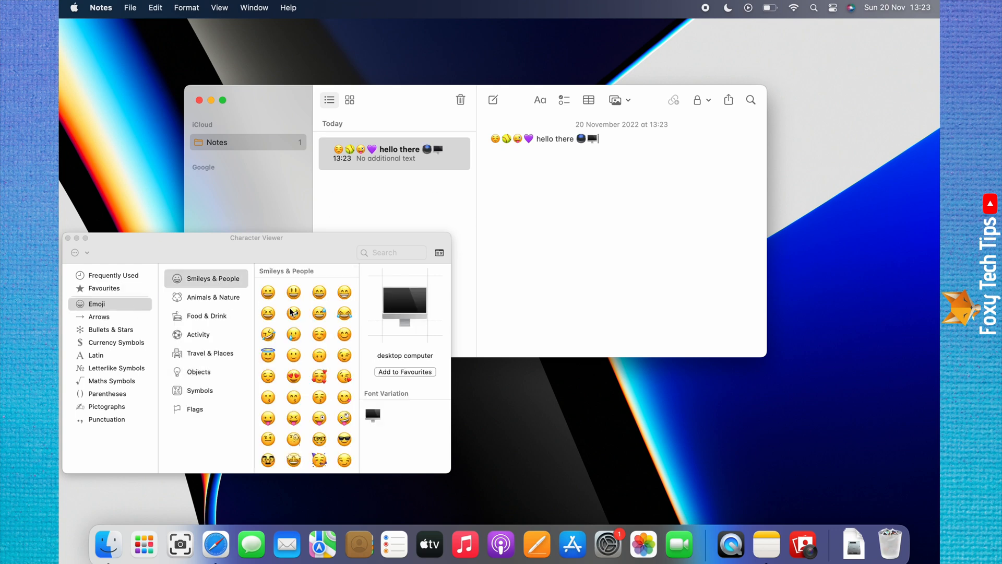
double_click(293, 312)
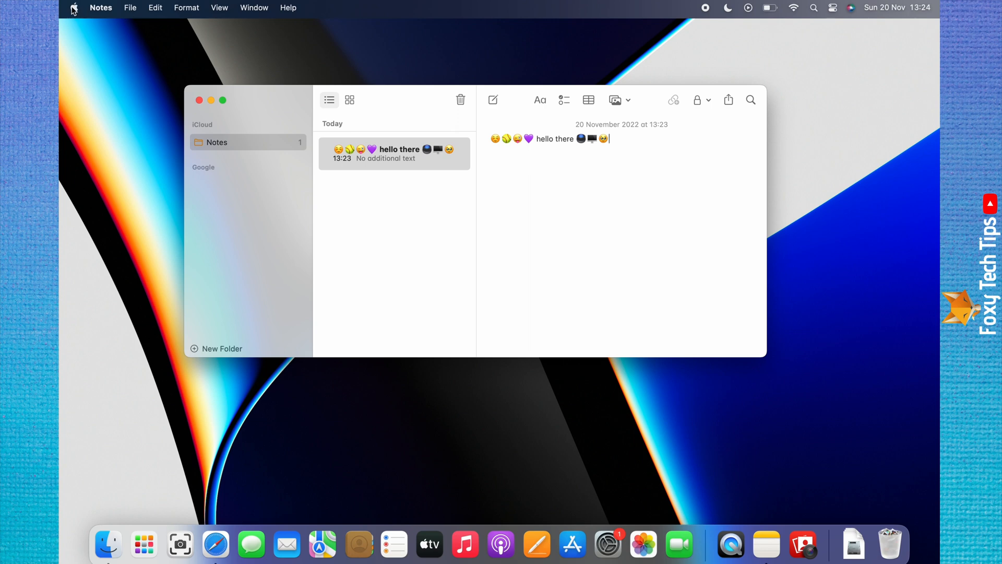
Open System Settings from the Apple menu.
left_click(74, 8)
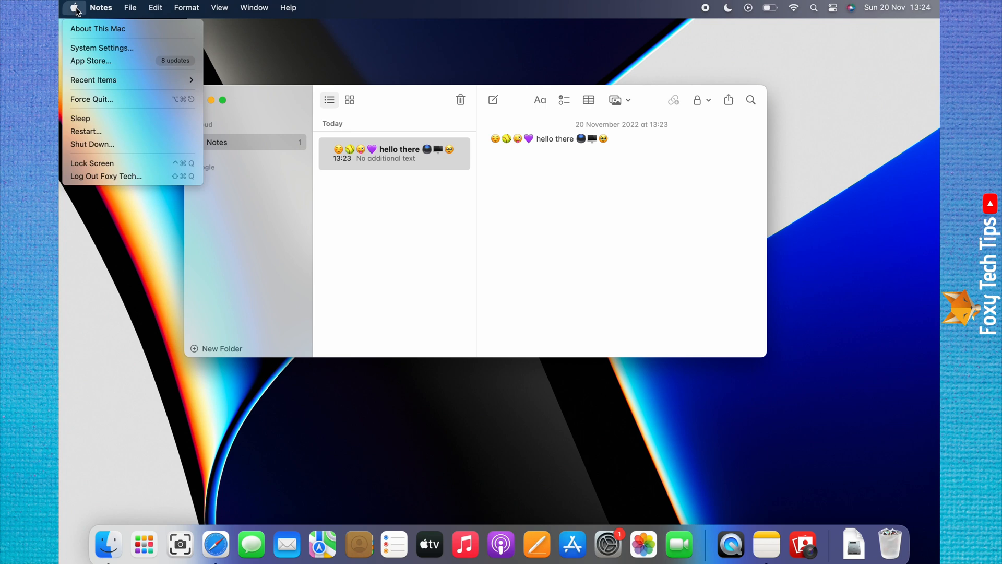
mouse_move(108, 53)
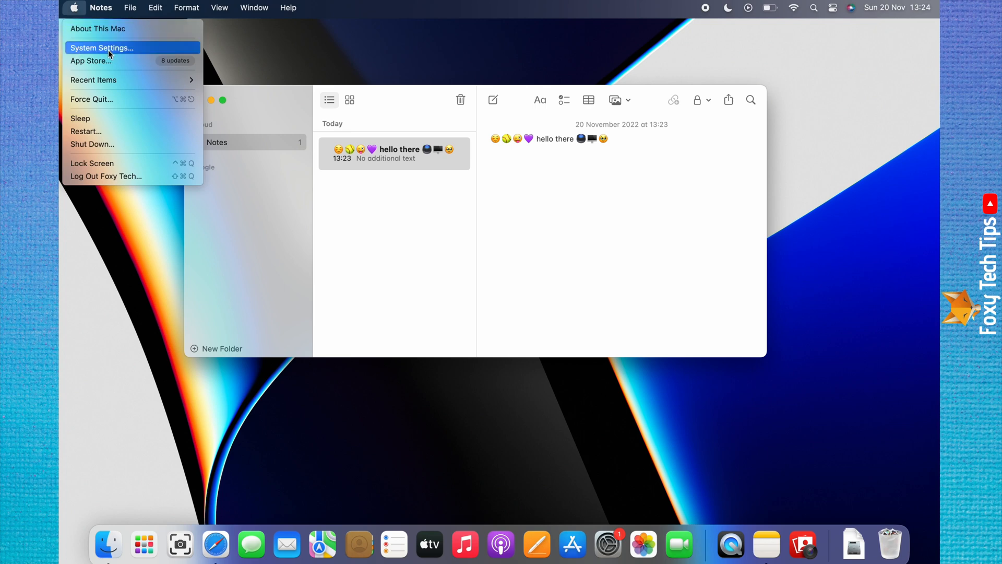
mouse_move(93, 52)
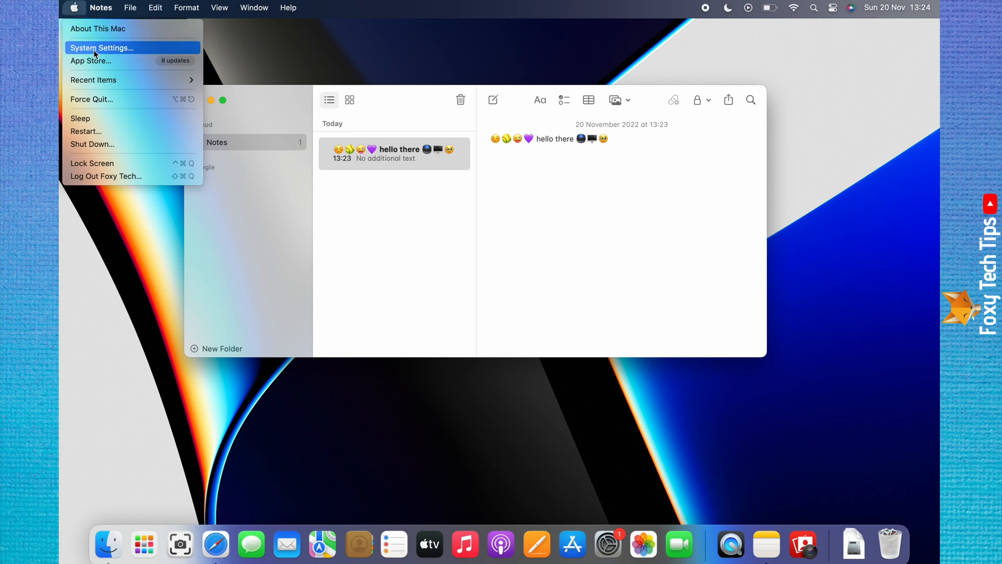
left_click(102, 48)
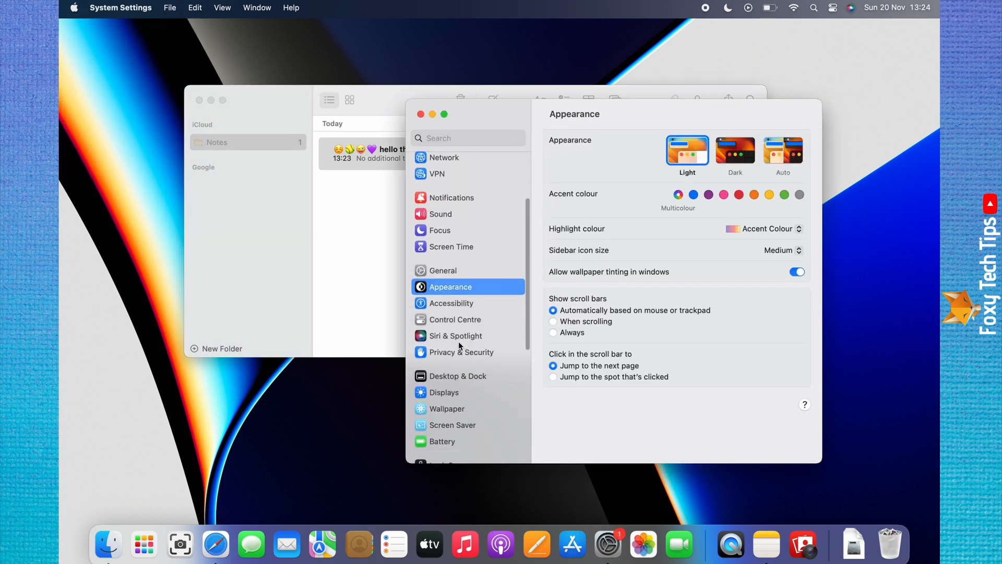
Scroll the System Settings sidebar down to the Keyboard page.
scroll("down", 3)
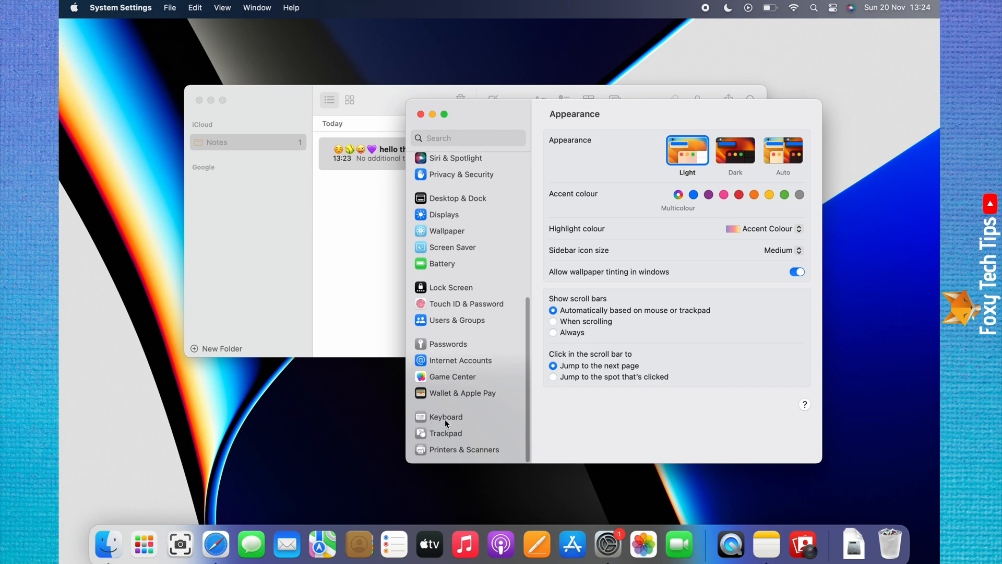
left_click(446, 416)
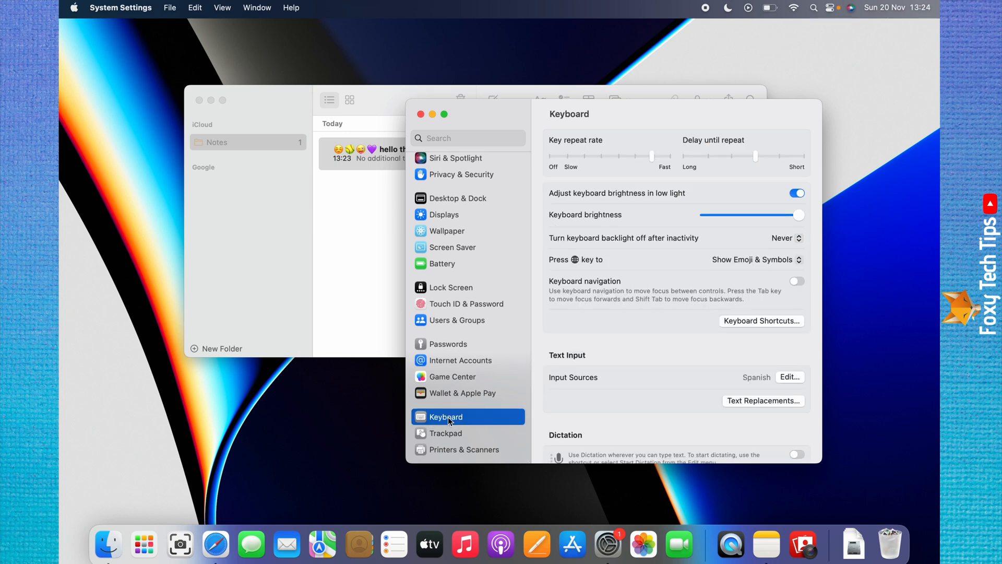
mouse_move(534, 393)
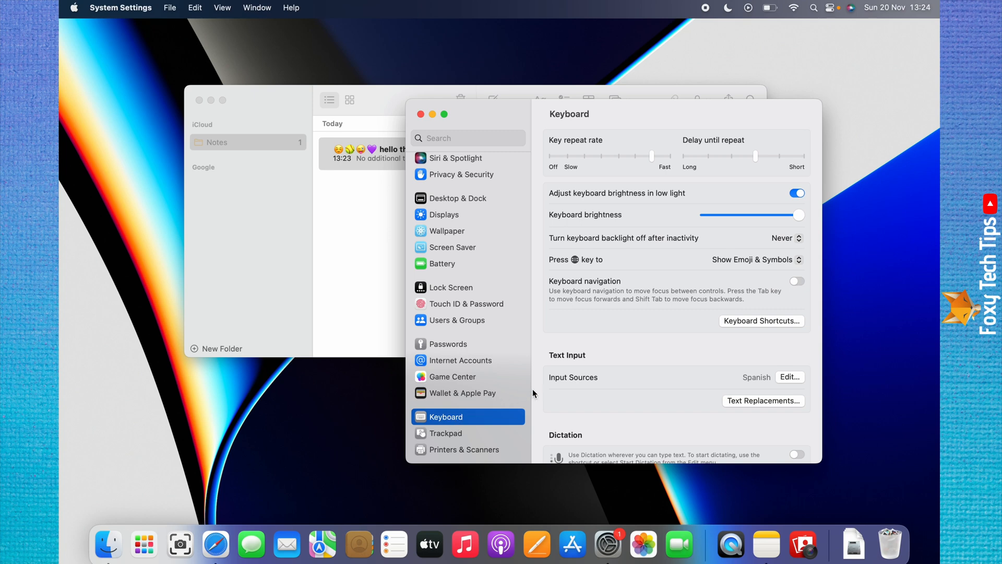
mouse_move(566, 362)
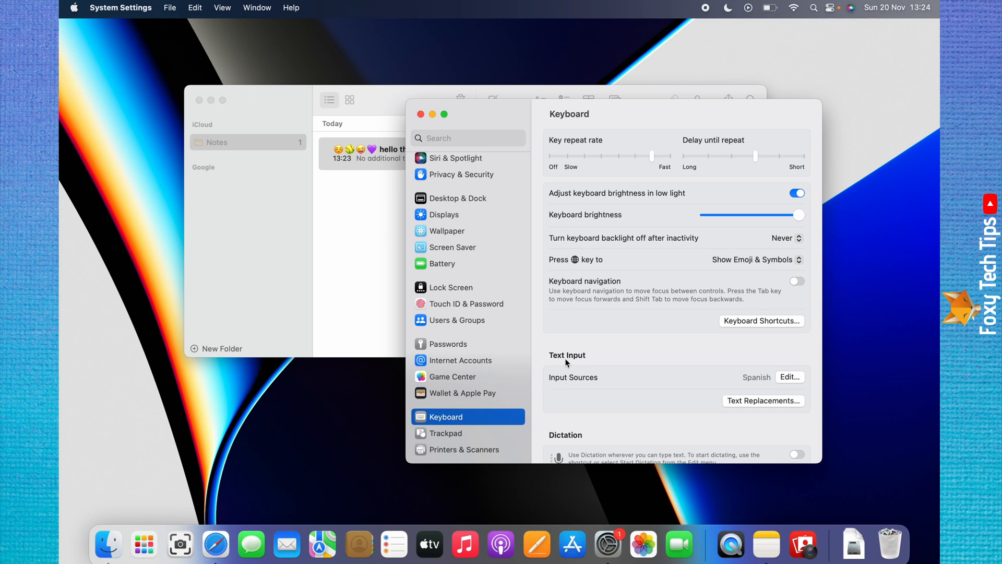
mouse_move(573, 384)
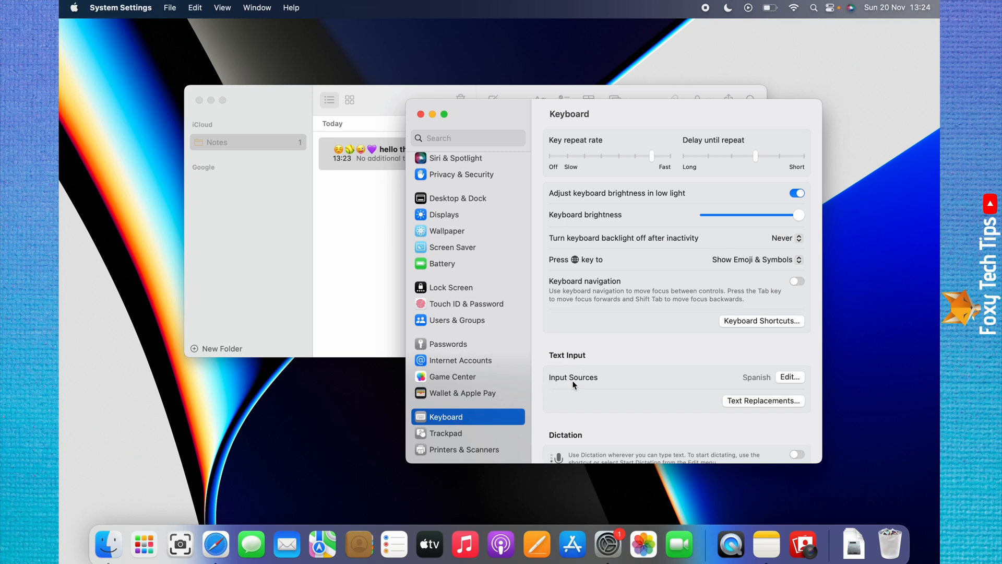
mouse_move(800, 391)
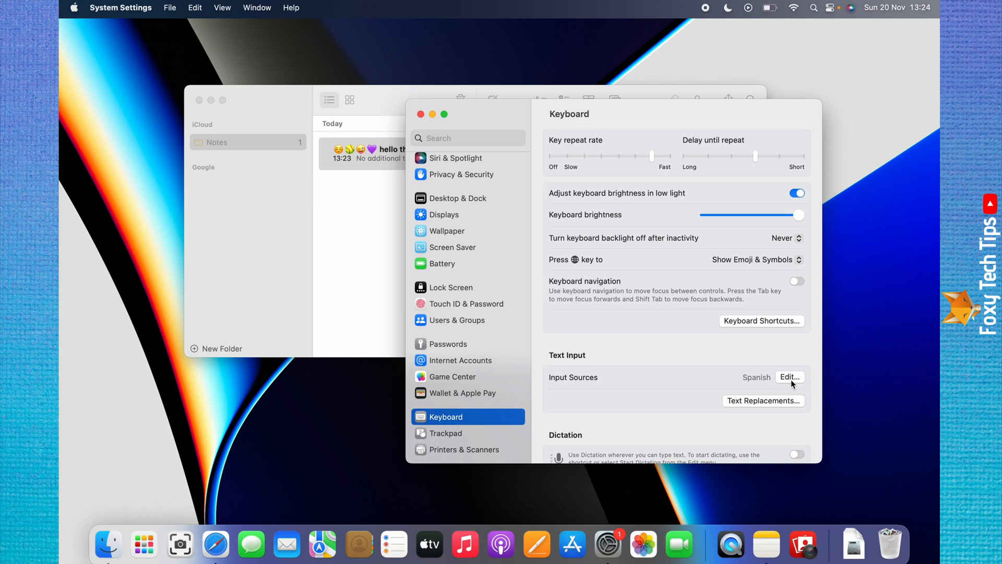
Turn on 'Show Input menu in menu bar' in Input Sources and close the options.
left_click(789, 377)
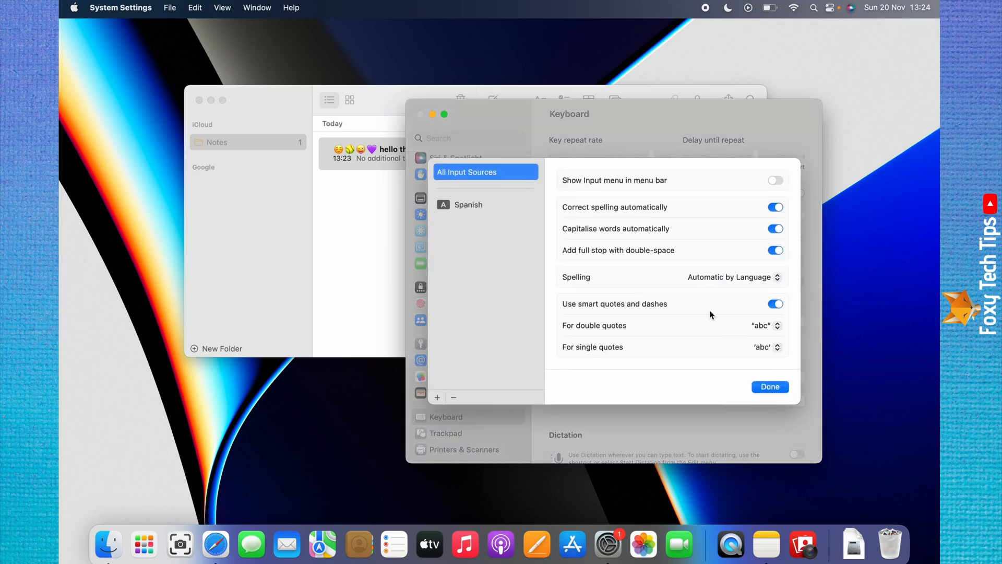
mouse_move(630, 187)
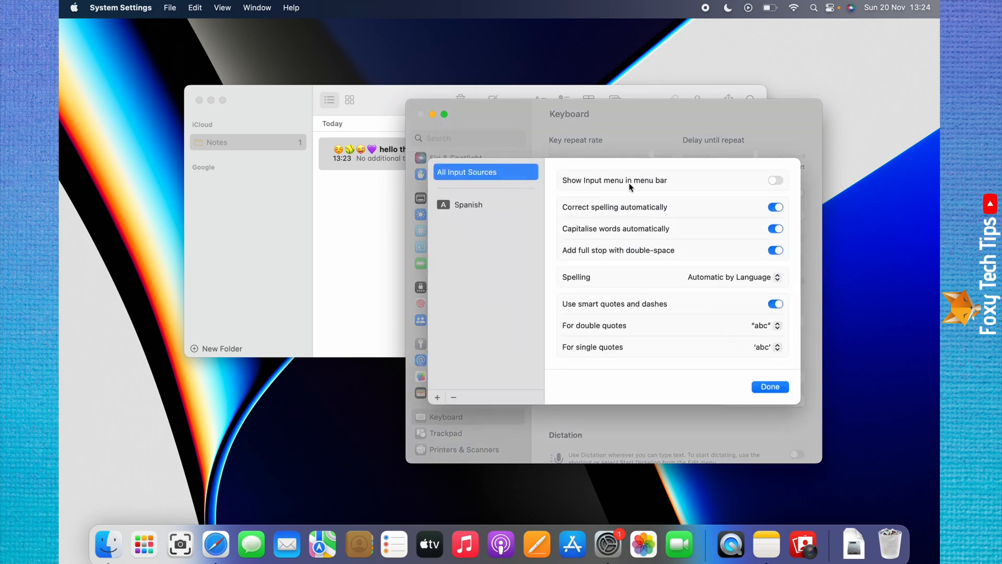
mouse_move(748, 194)
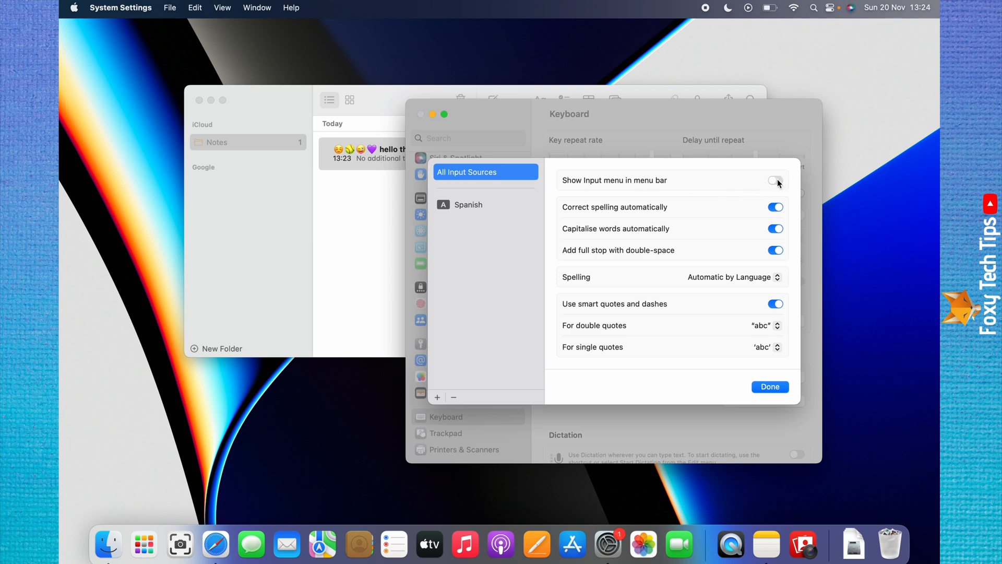
left_click(774, 181)
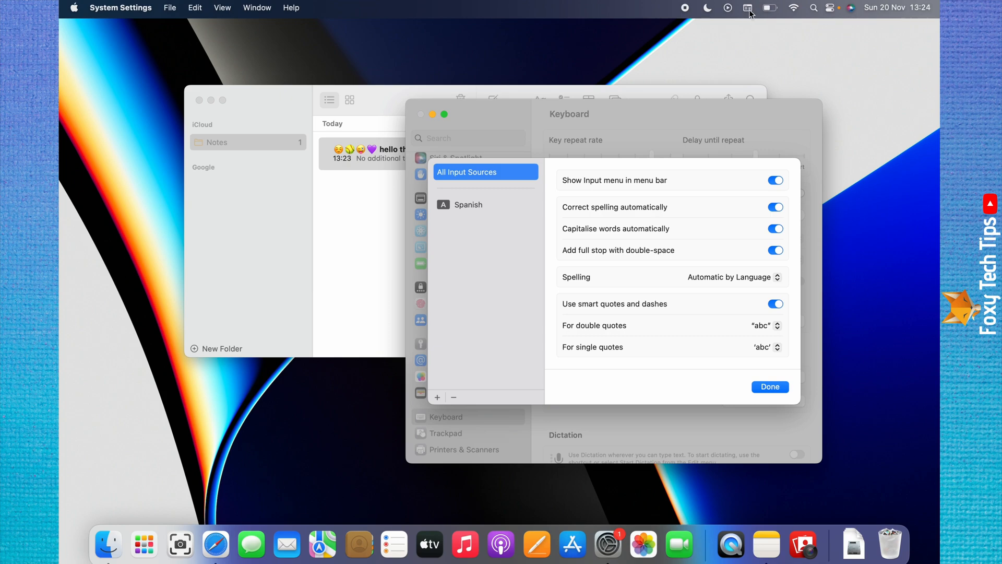
left_click(770, 387)
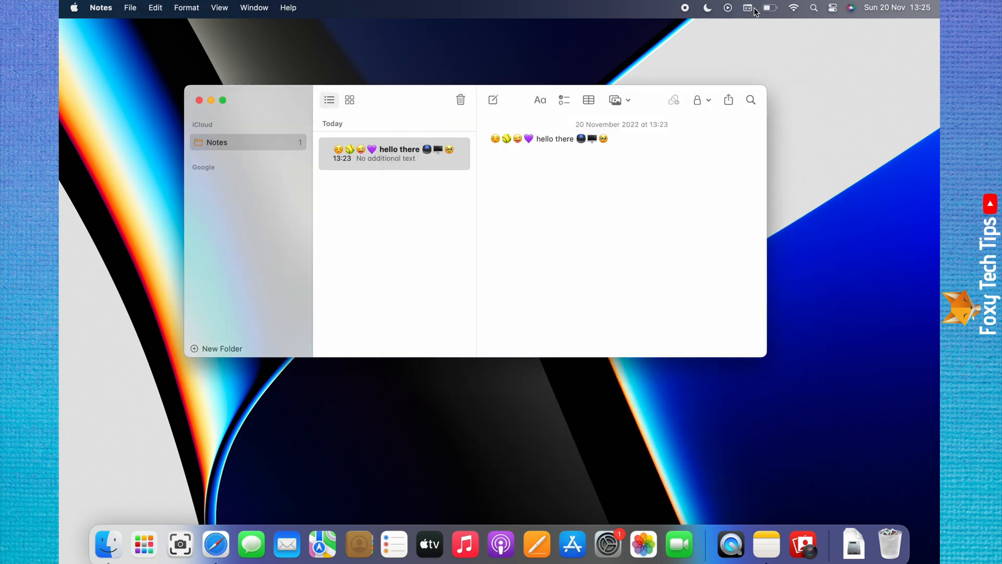
Choose Show Emoji & Symbols from the new Input menu in the menu bar.
left_click(747, 8)
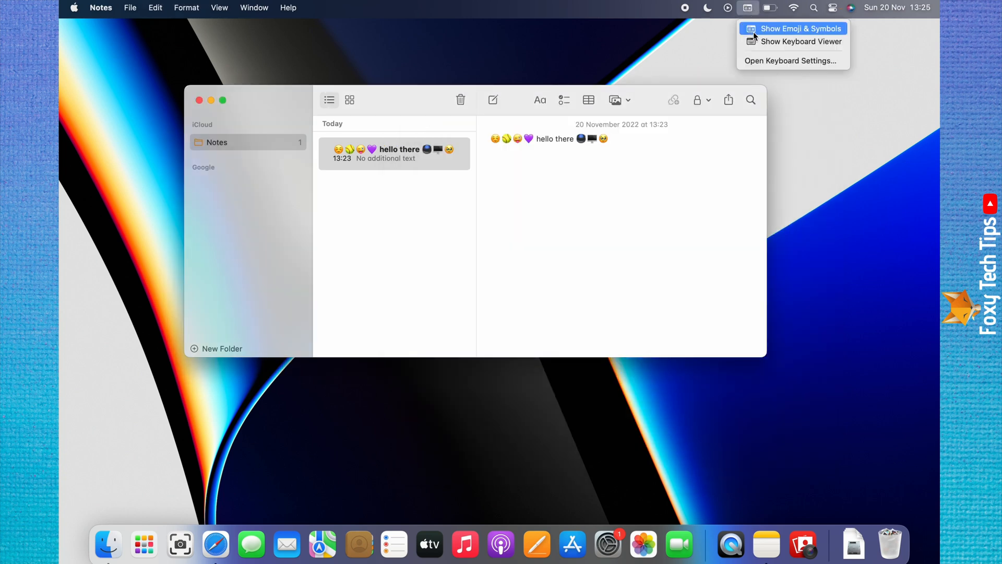
mouse_move(787, 33)
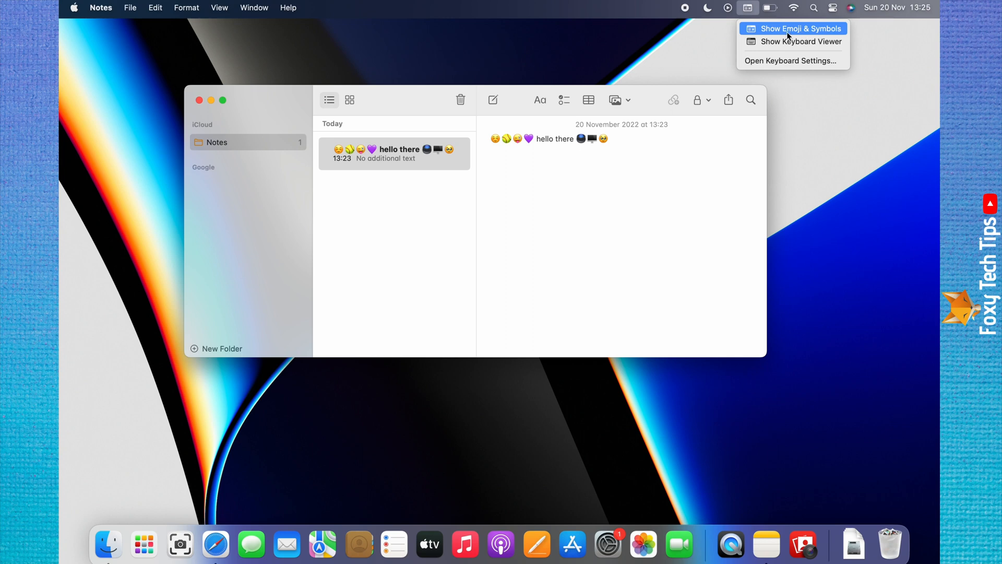
mouse_move(797, 31)
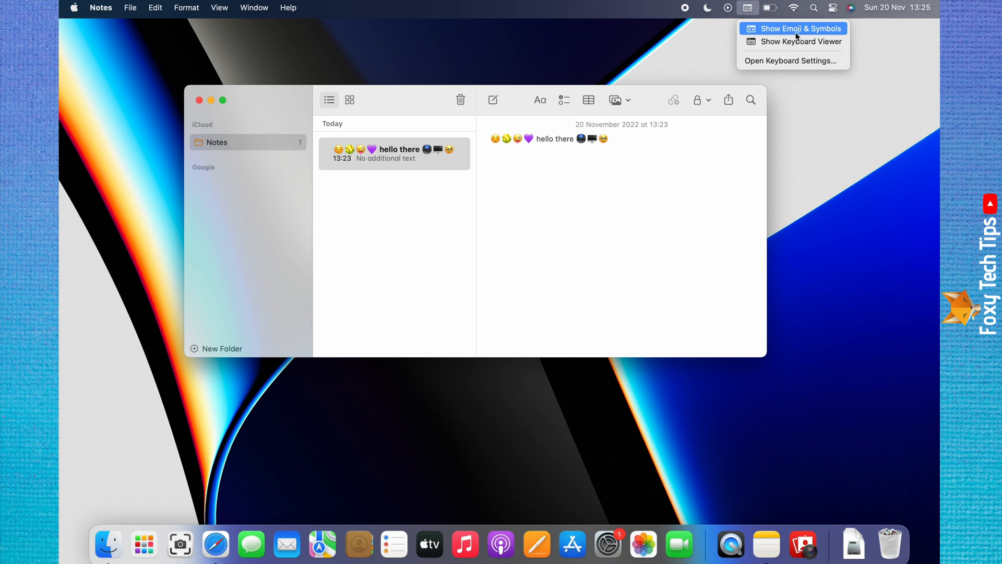
left_click(792, 28)
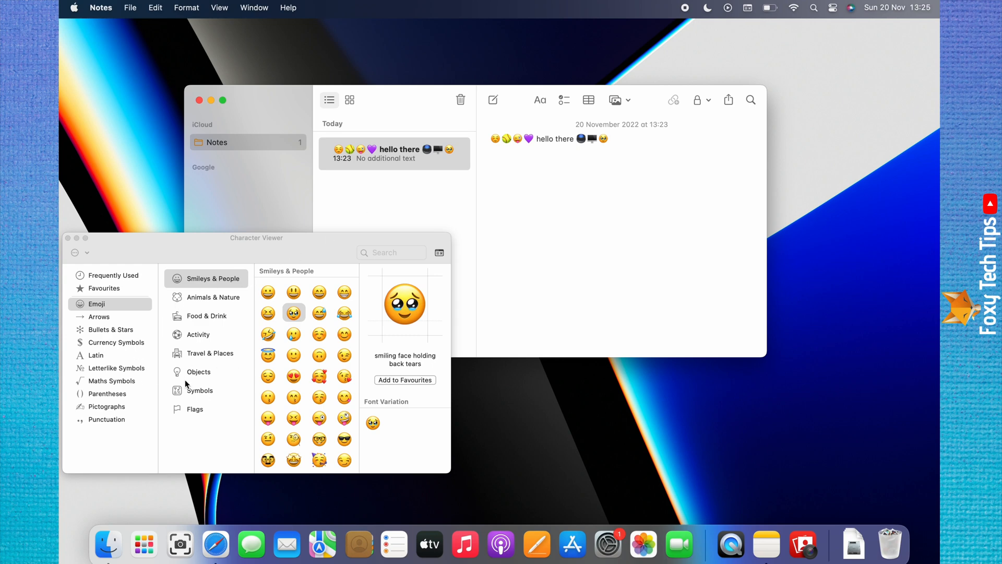
mouse_move(183, 373)
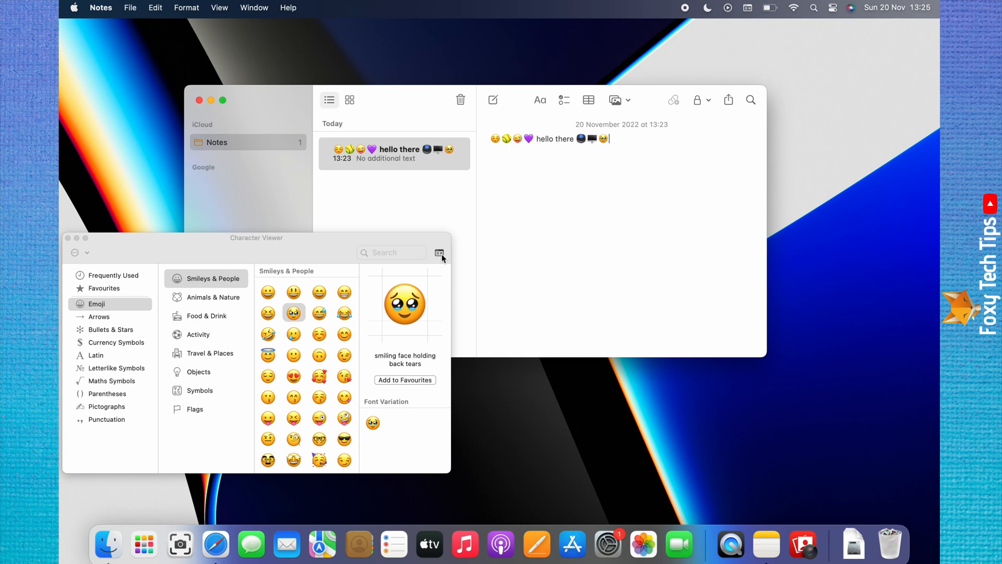
mouse_move(432, 254)
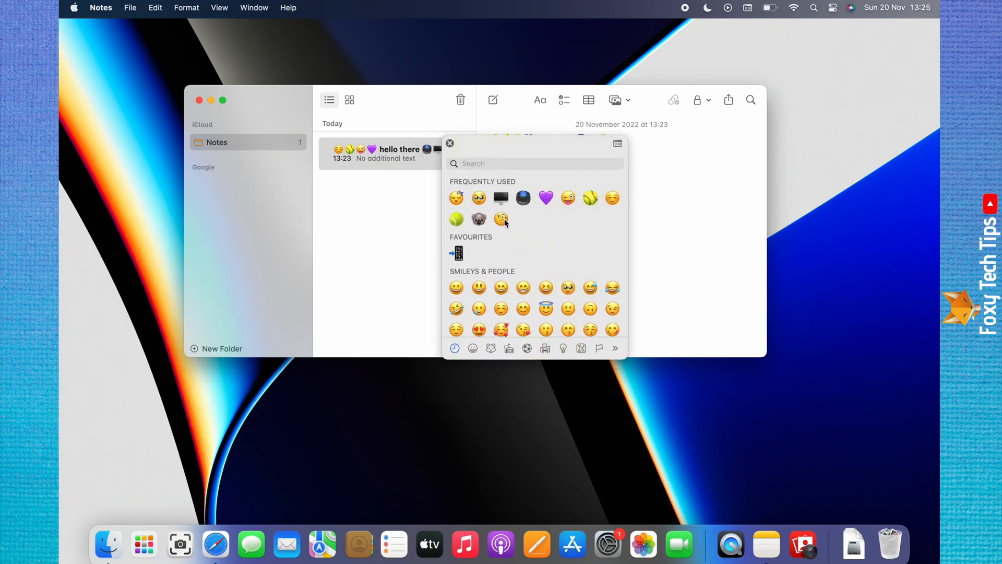
mouse_move(618, 146)
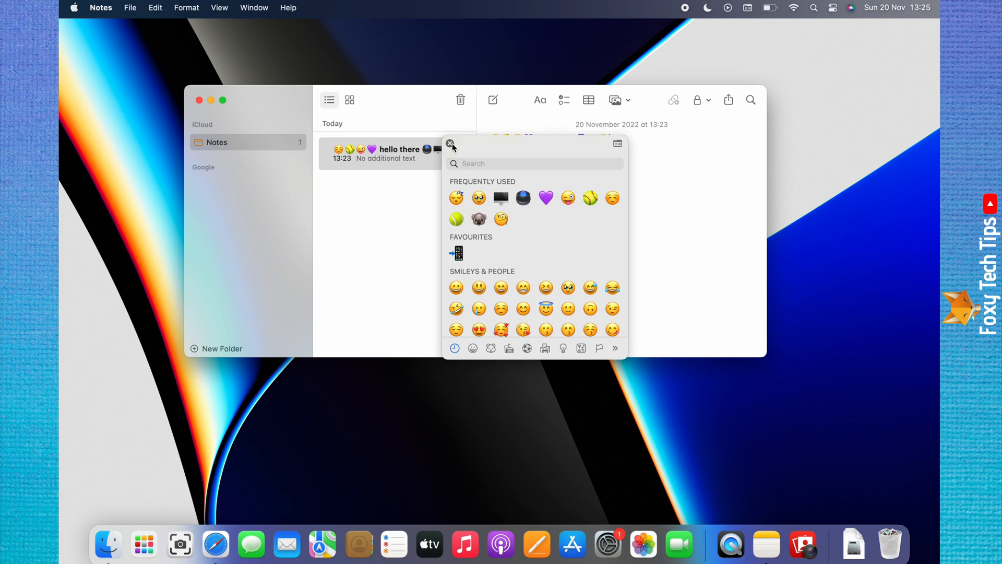
Close the compact emoji picker, leaving the emoji-filled note on screen.
left_click(449, 144)
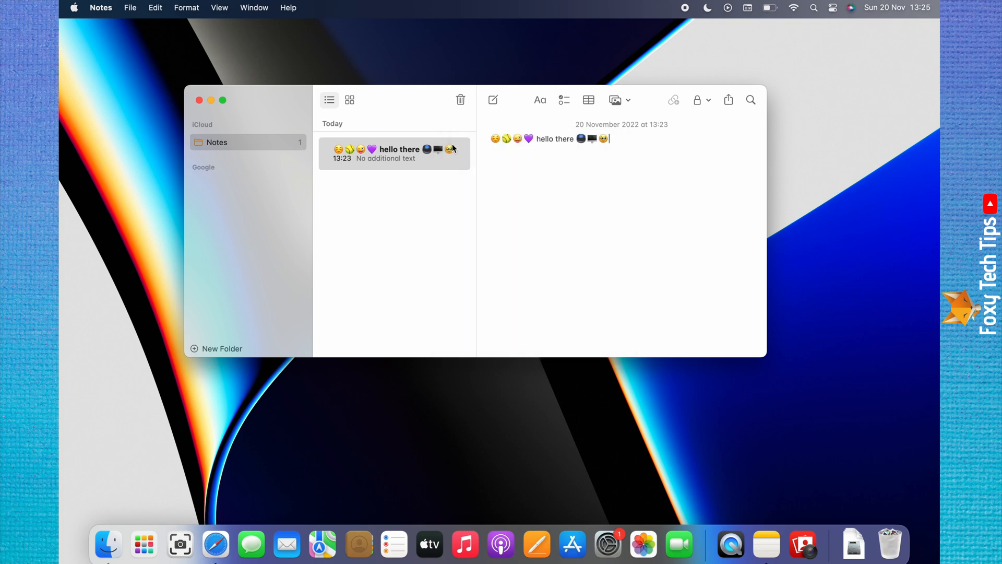